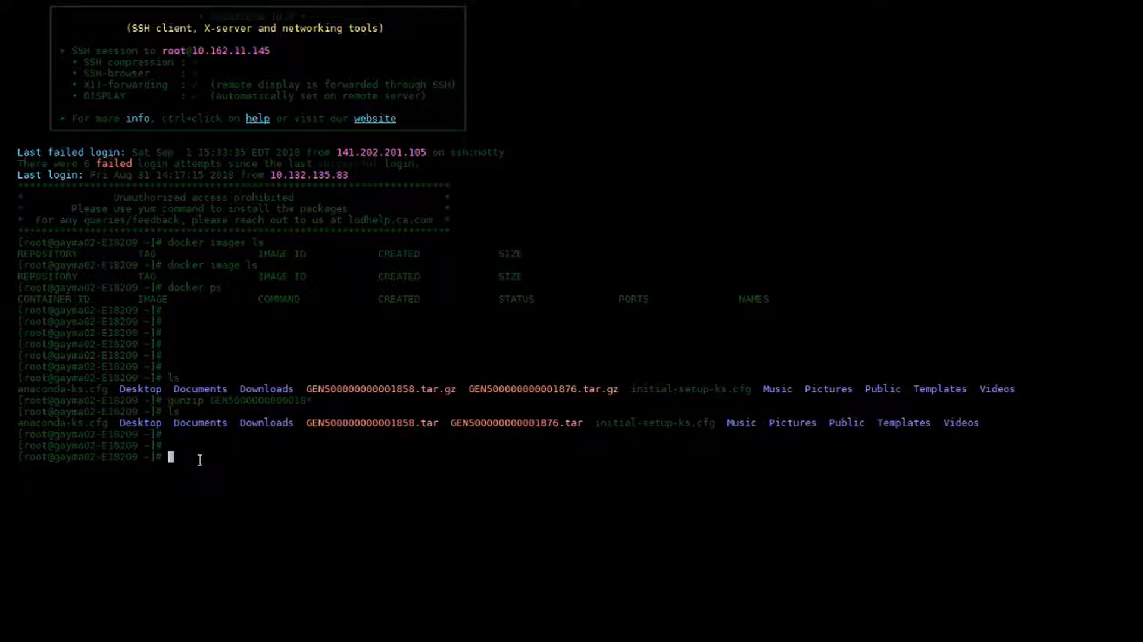
# List the home folder, check Docker service status, and confirm no Docker images exist.
pyautogui.write('ls -l')
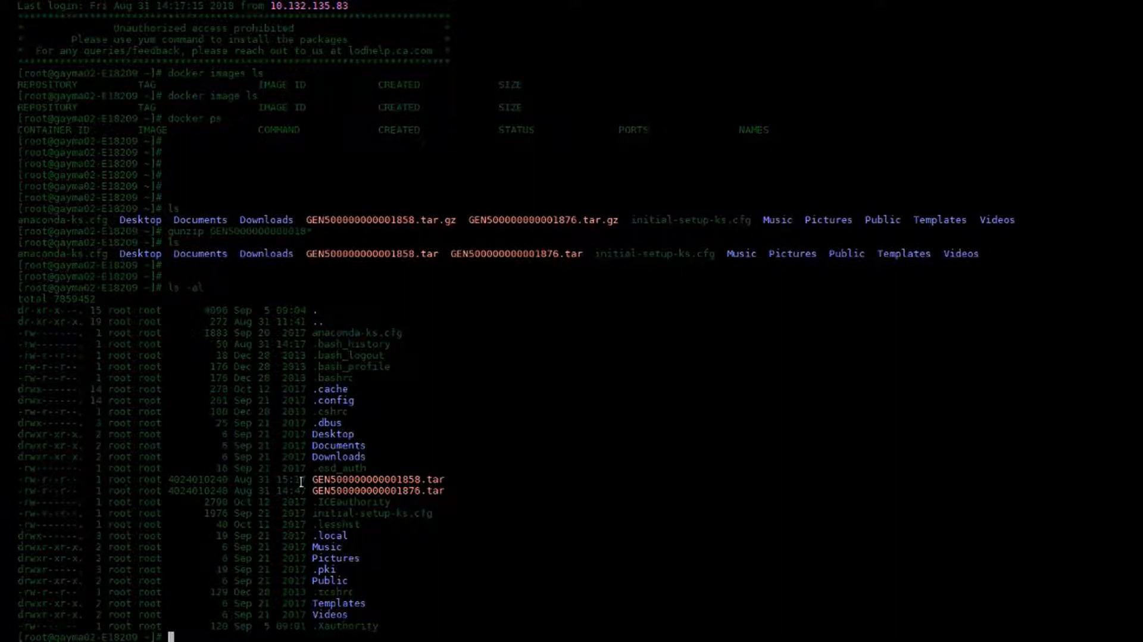
pyautogui.write('service docker status')
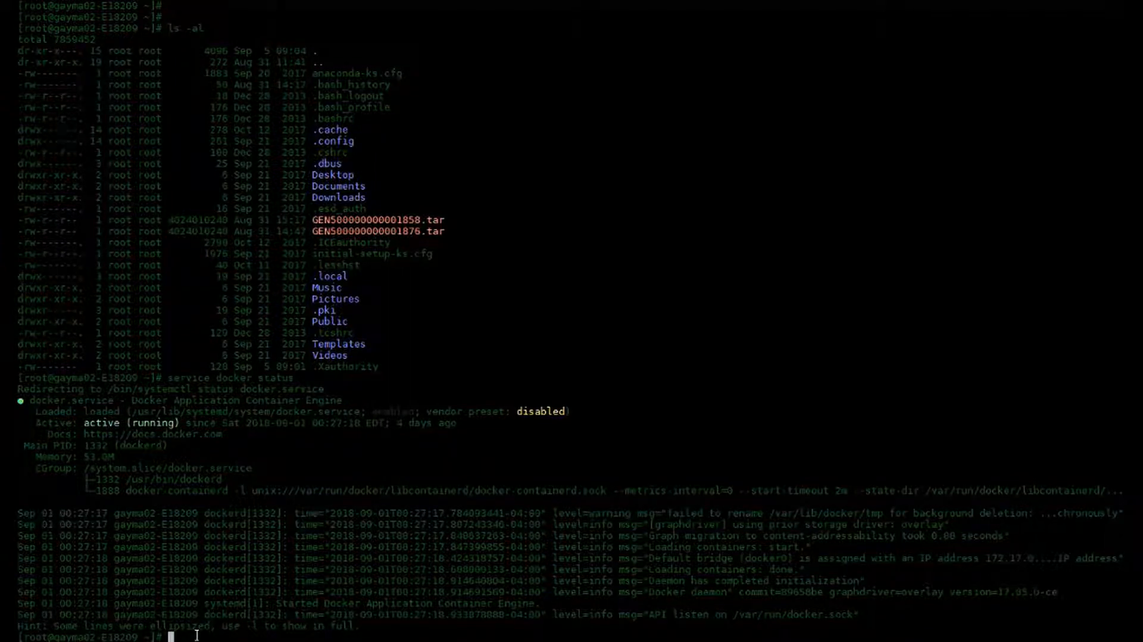
pyautogui.write('docker images ls')
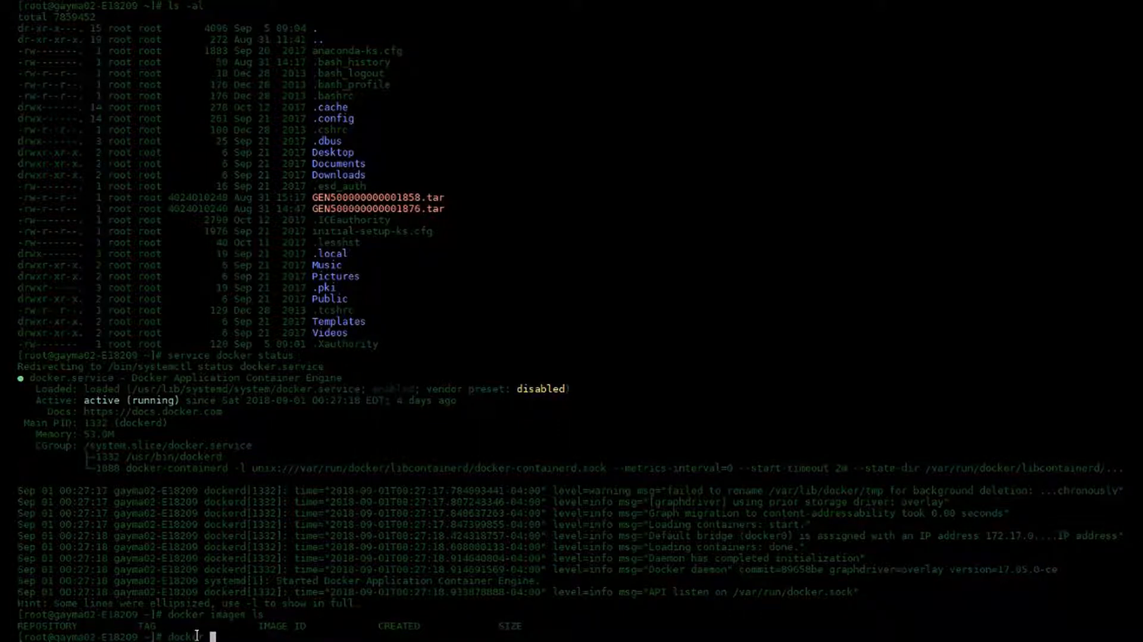
# Load GEN500000000001858.tar into Docker with docker load -i and wait for all layers.
pyautogui.write('load')
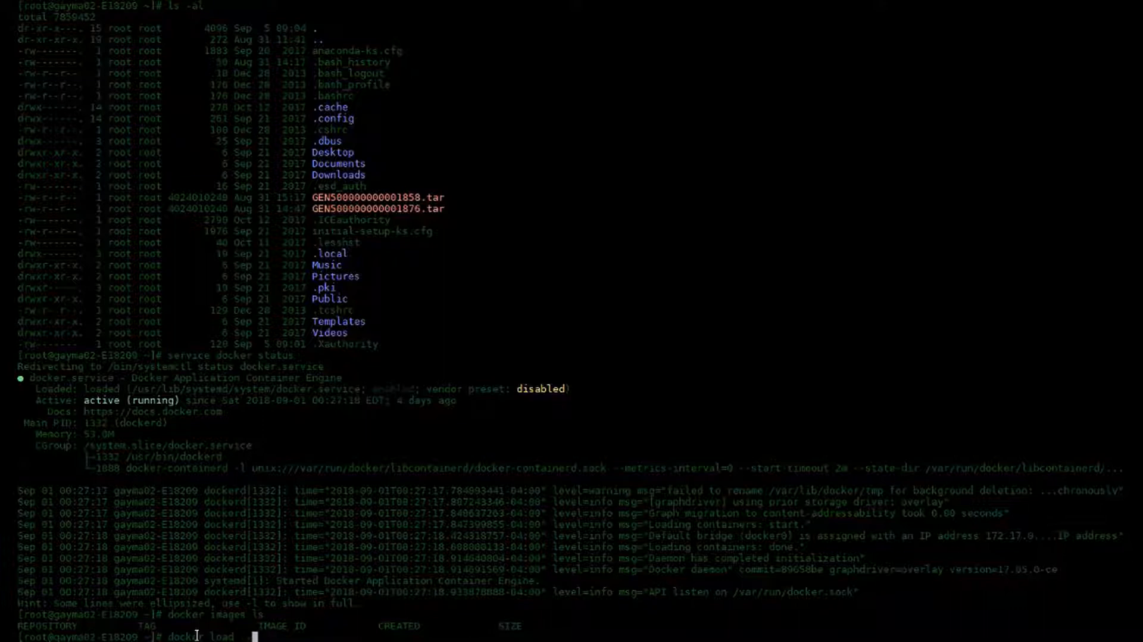
pyautogui.write('-i GEN500000000001858.tar')
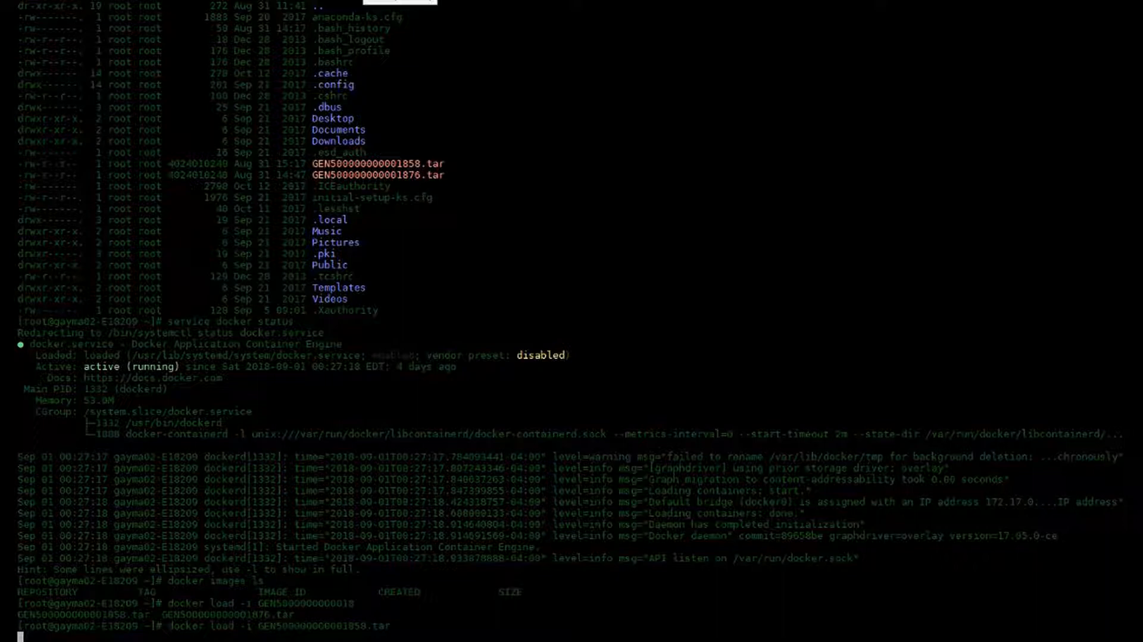
pyautogui.press('Return')
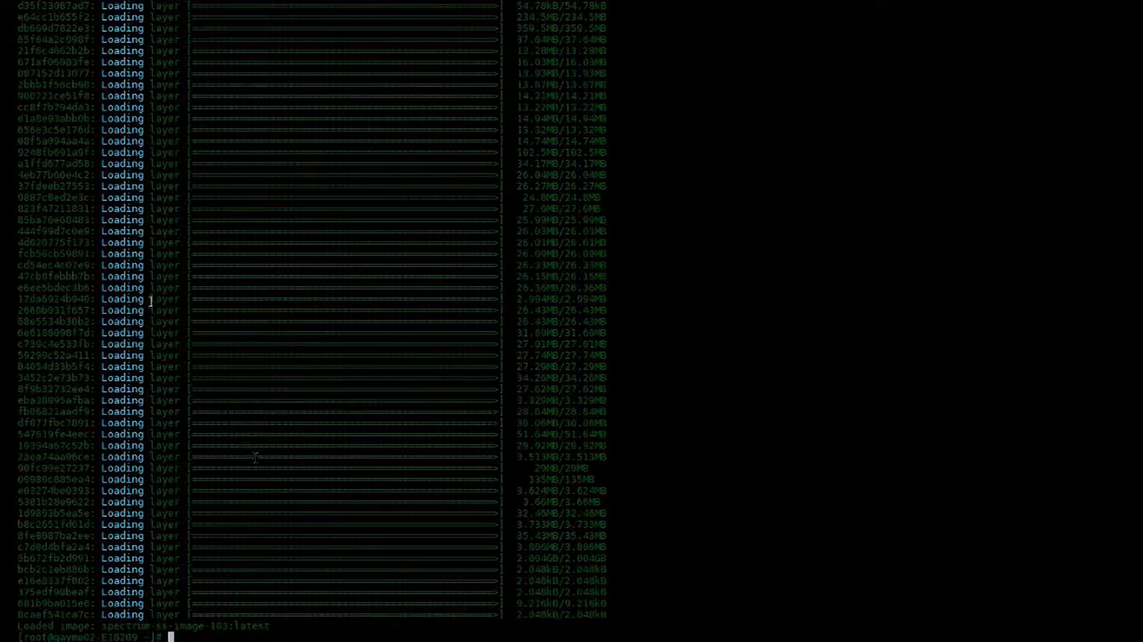
pyautogui.scroll(-3)
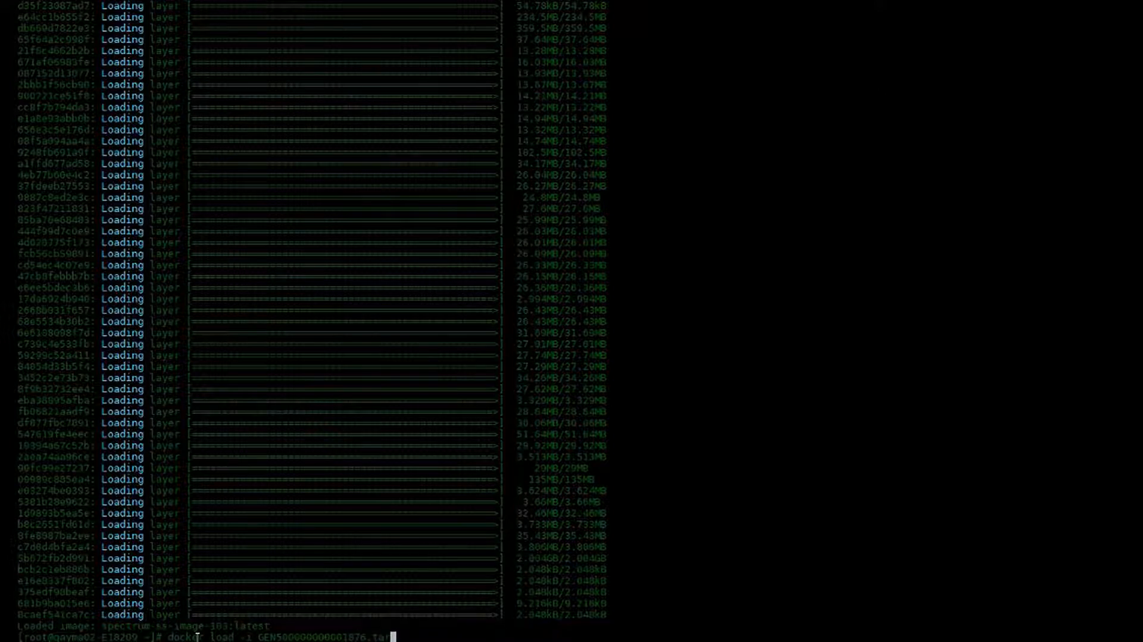
# Load the 1876 archive, then list images showing spectrum-srm-image-103 and spectrum-ss-image-103.
pyautogui.scroll(-3)
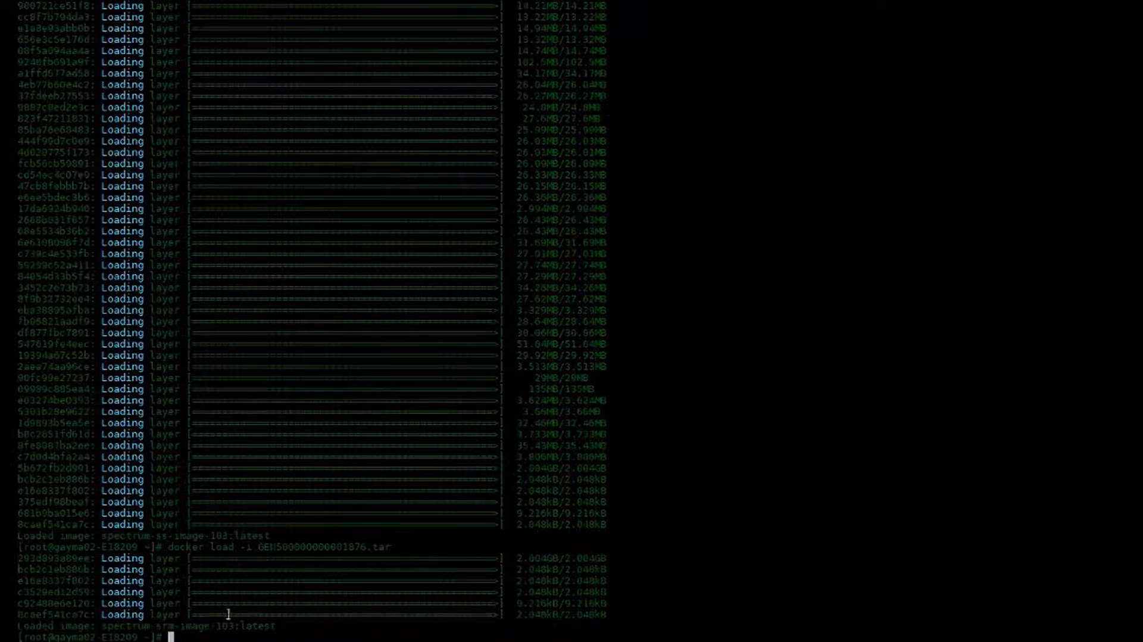
pyautogui.write('docker image ls')
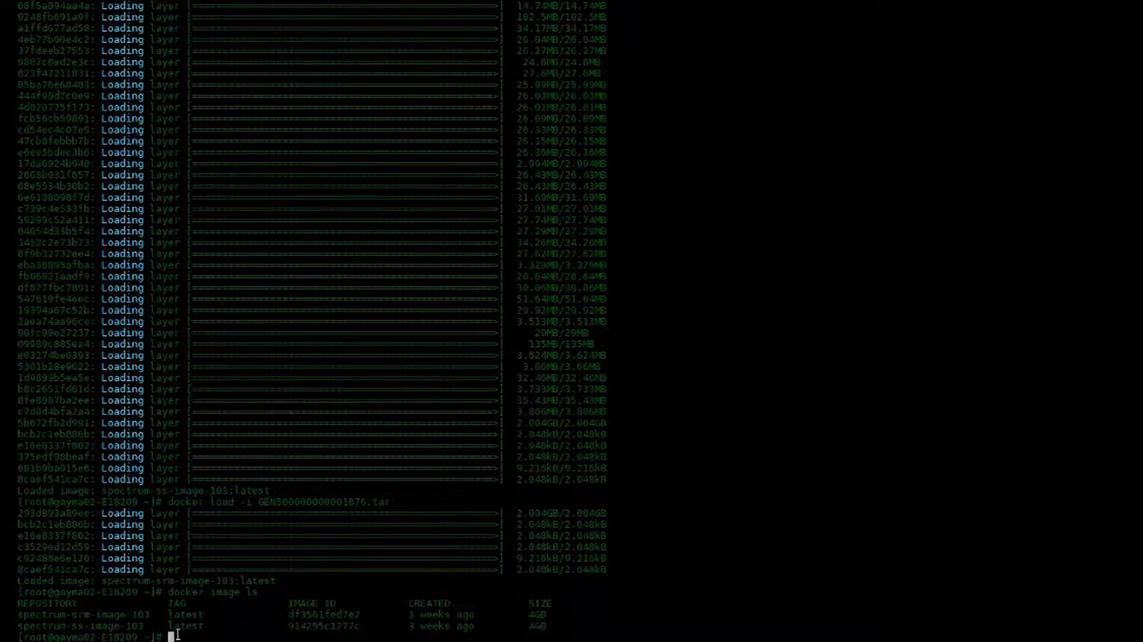
# Run docker ps to see an empty container list, then begin typing docker run.
pyautogui.write('docker r')
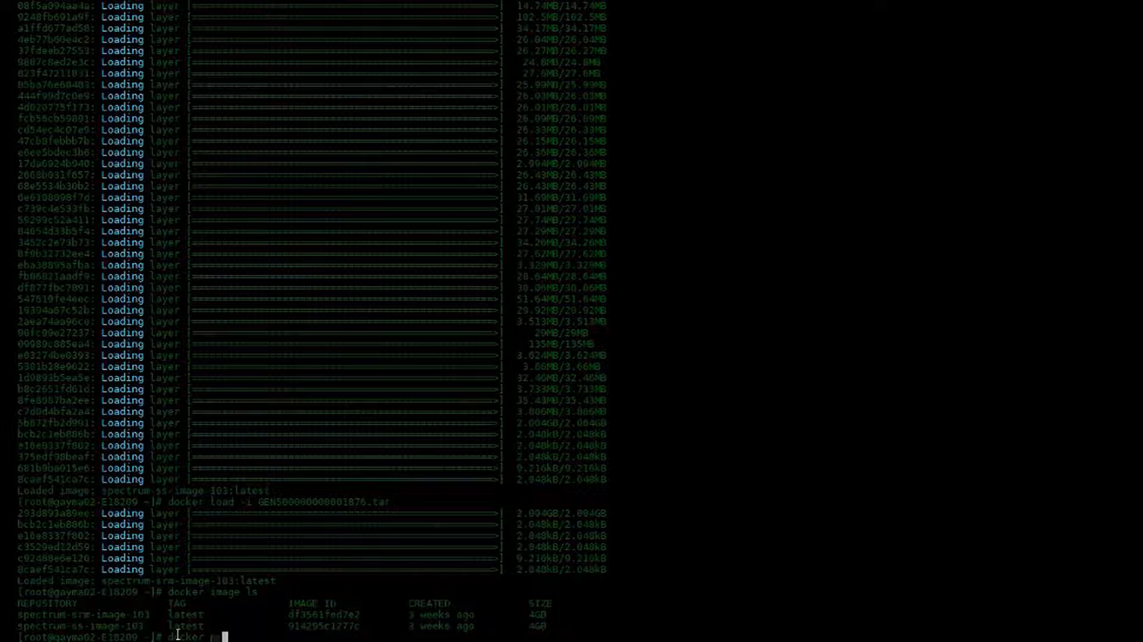
pyautogui.write('docker ps')
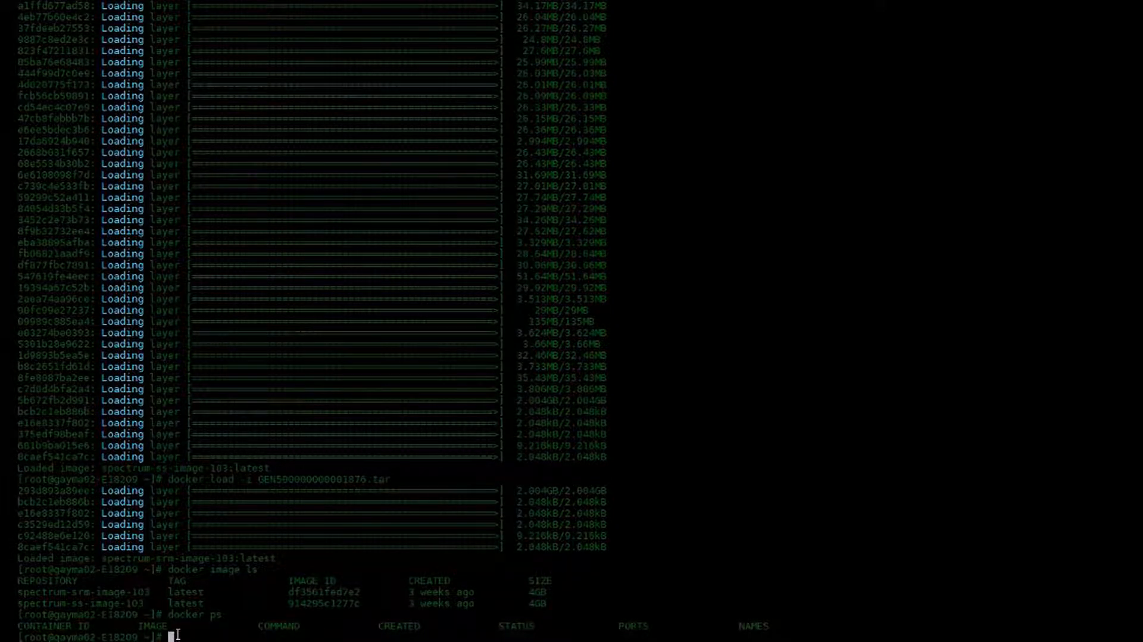
pyautogui.write('docker')
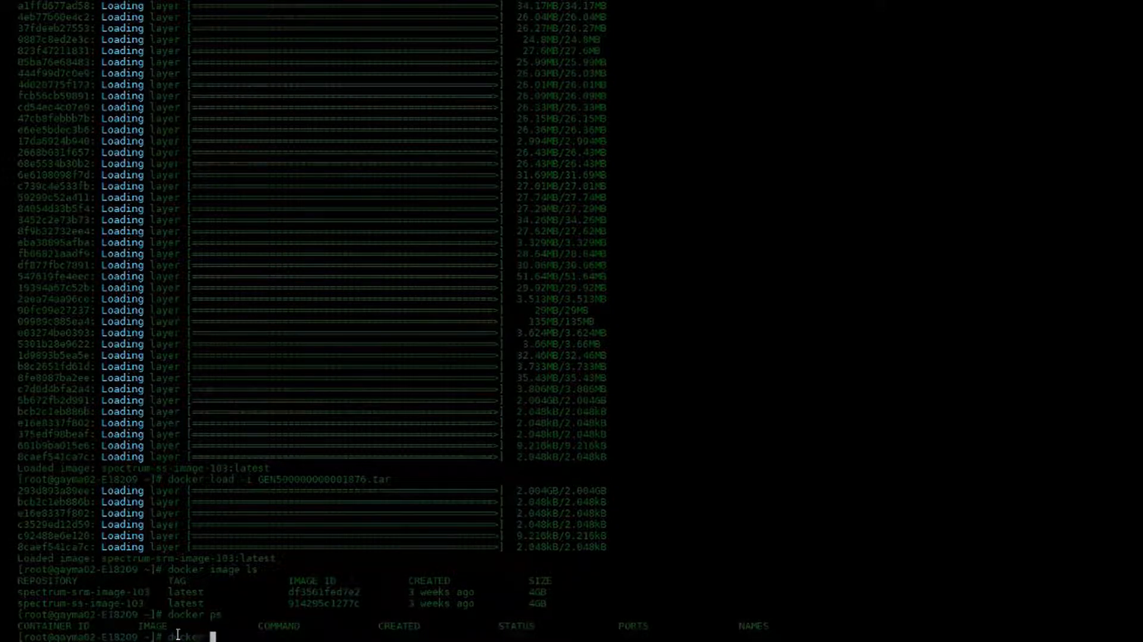
pyautogui.write('run -e --hostname spectrum')
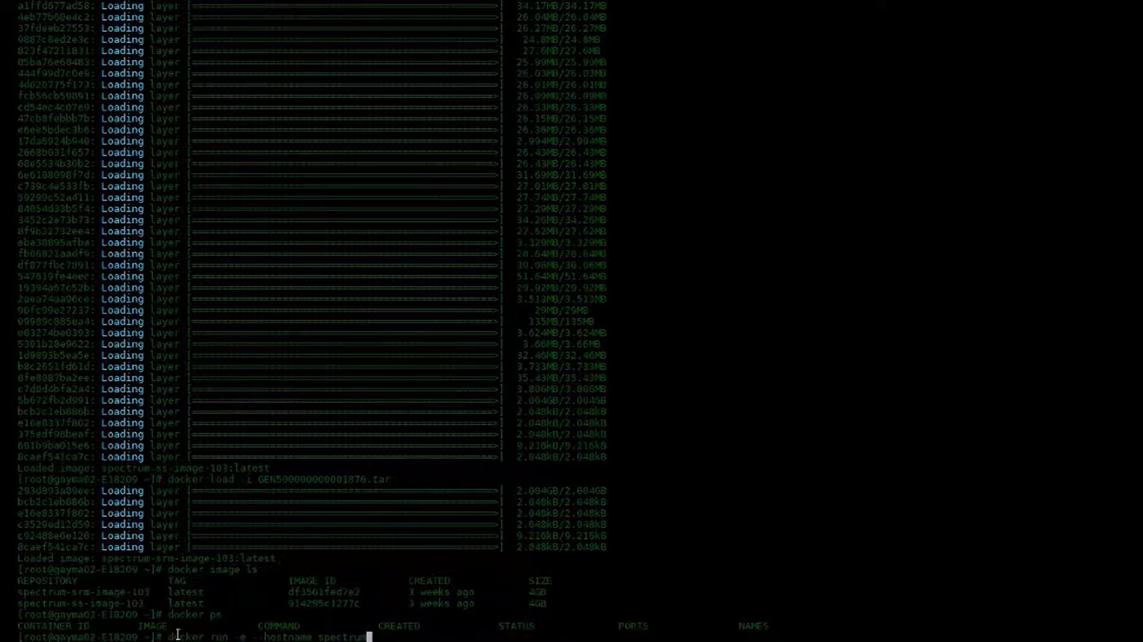
pyautogui.write('s')
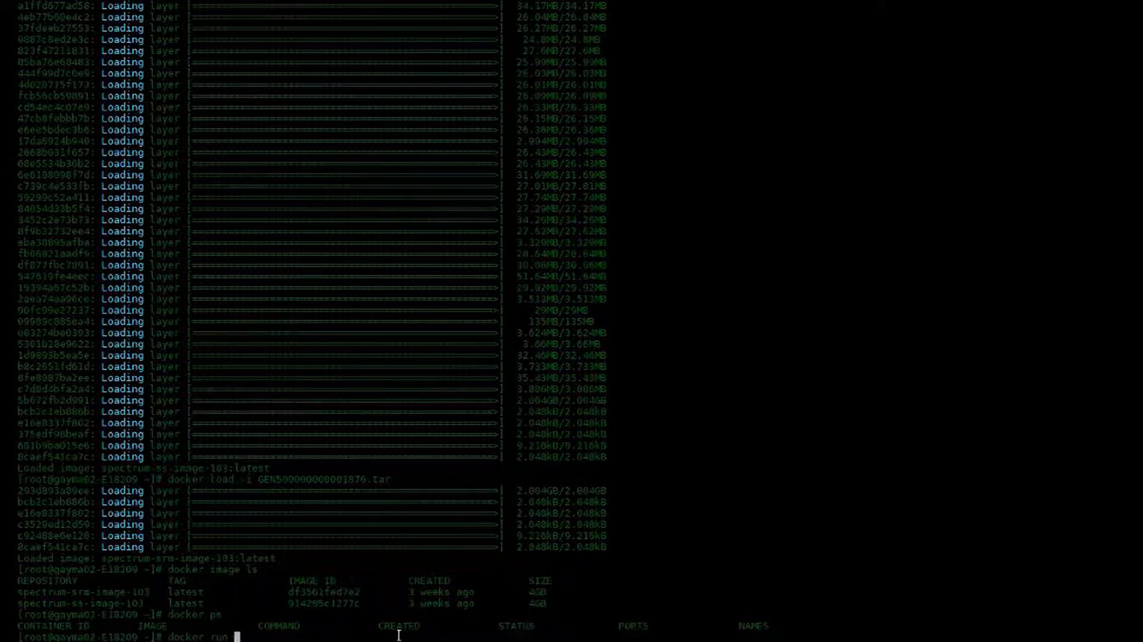
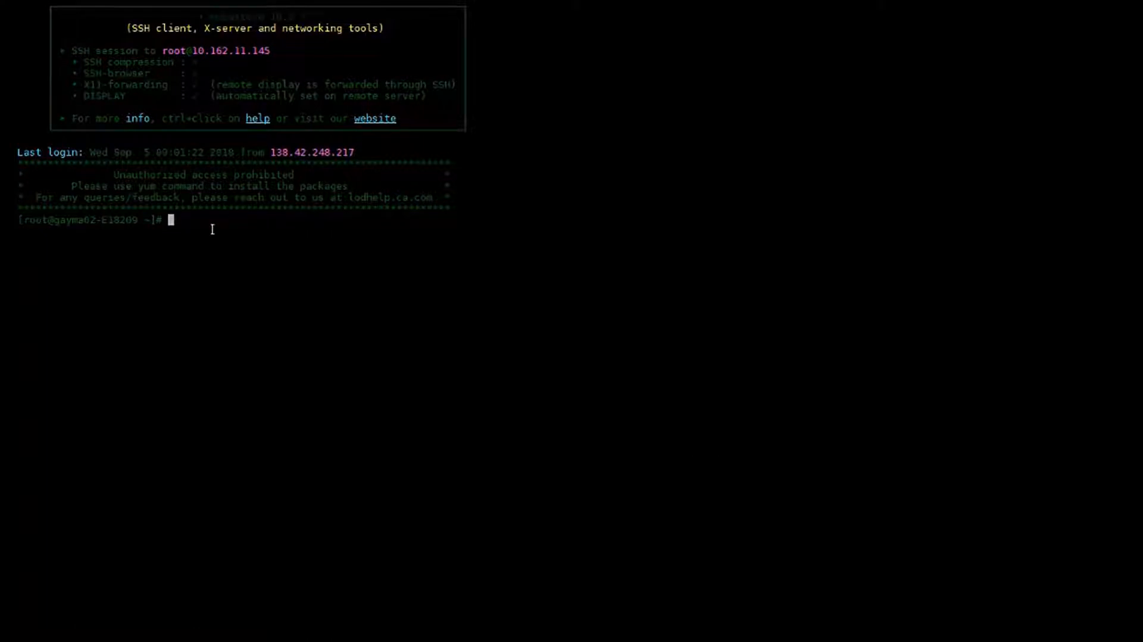
# Run docker ps and docker ps -a, revealing the exited spectrum-ss-image-103 container.
pyautogui.write('docker ps')
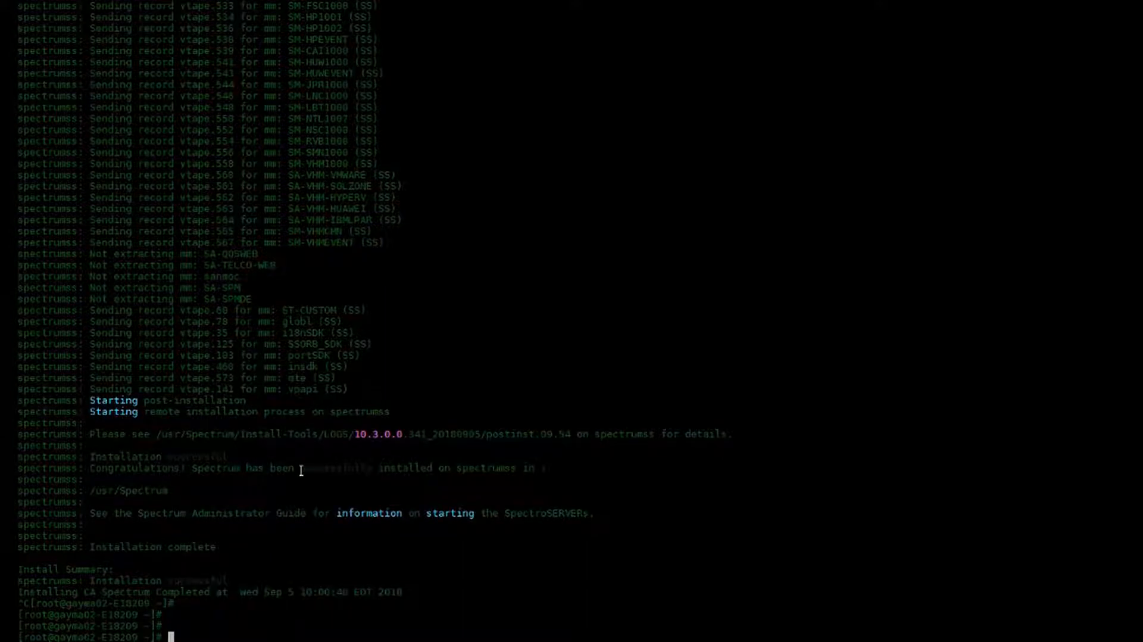
pyautogui.write('docker ps')
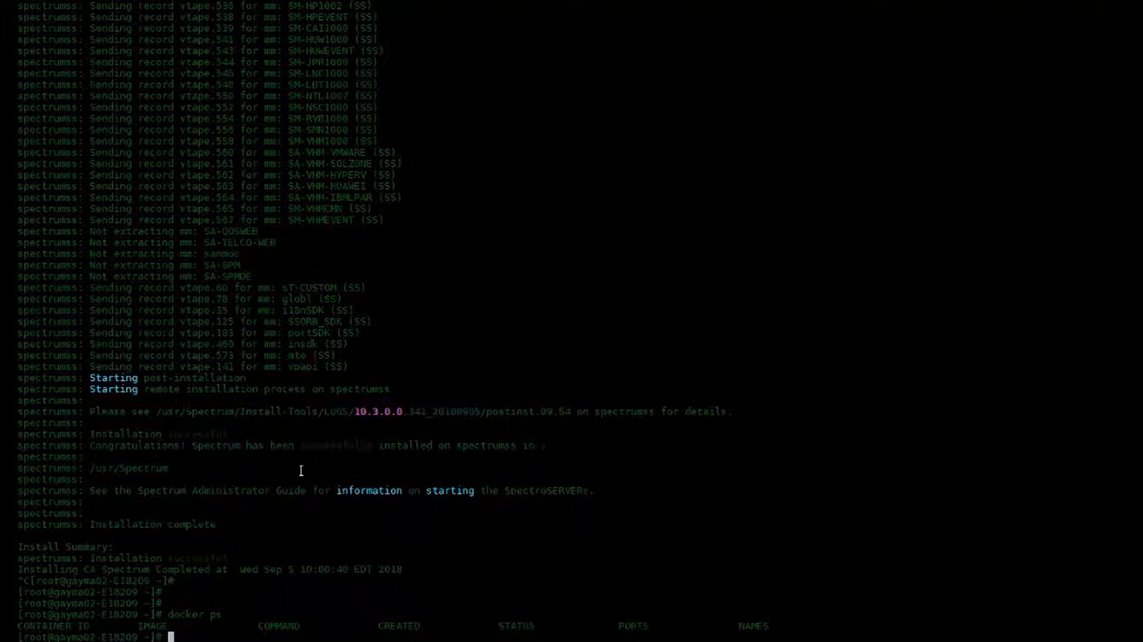
pyautogui.write('docker ps -a')
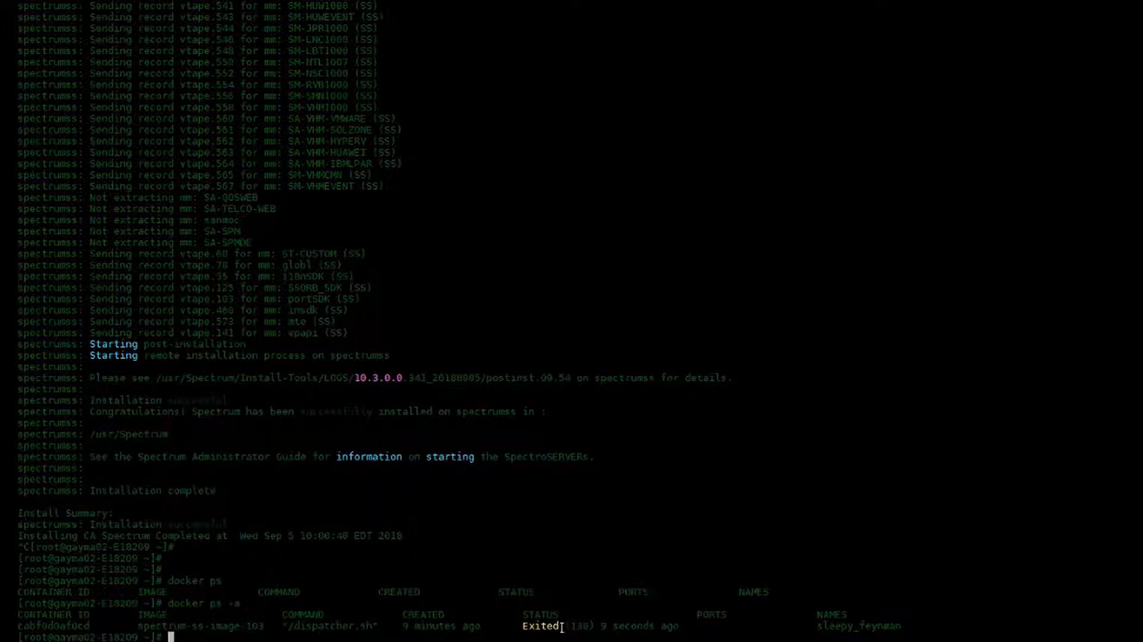
# Start container cabf0d0af0cd and open /bin/bash inside it with docker exec -it.
pyautogui.write('docker start cabf0d0af0cd')
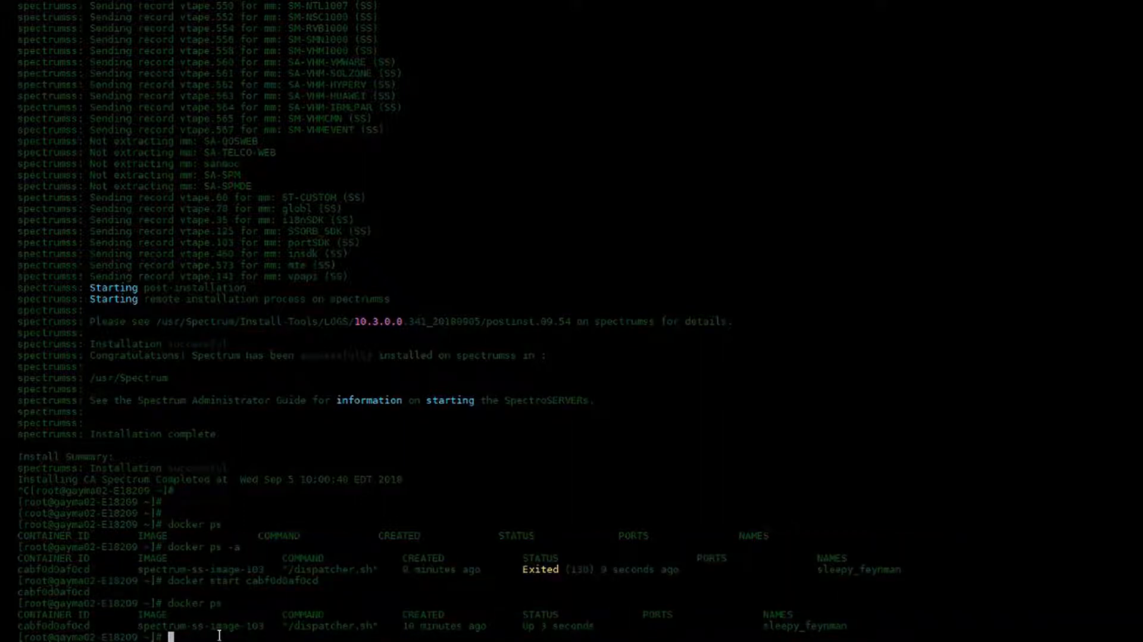
pyautogui.write('docker exec')
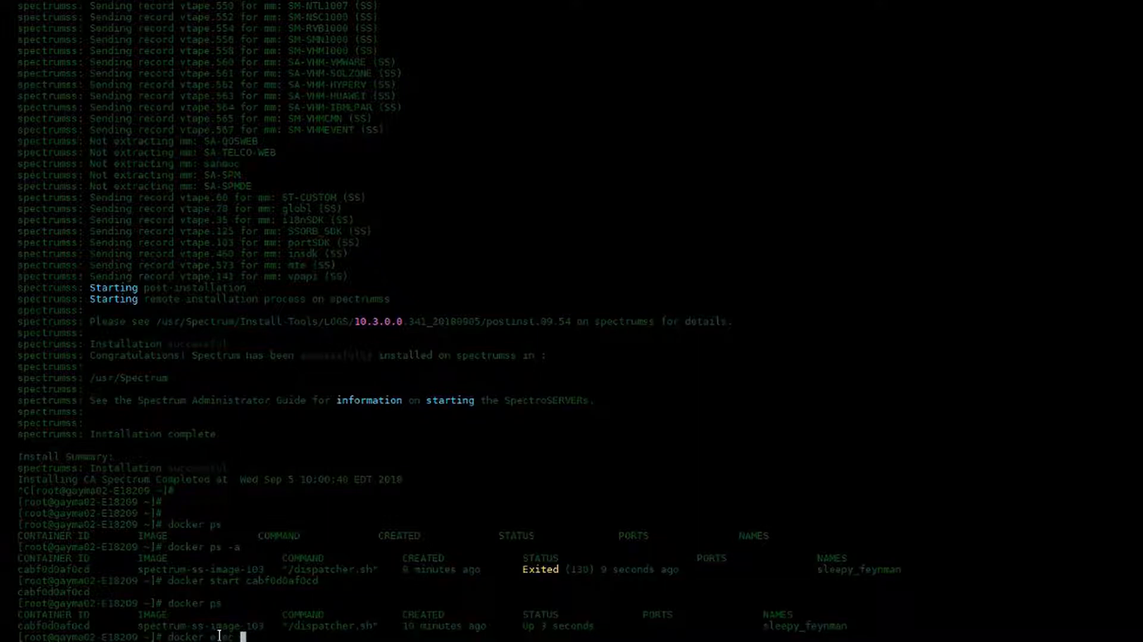
pyautogui.write('it cabf0d0af0cd')
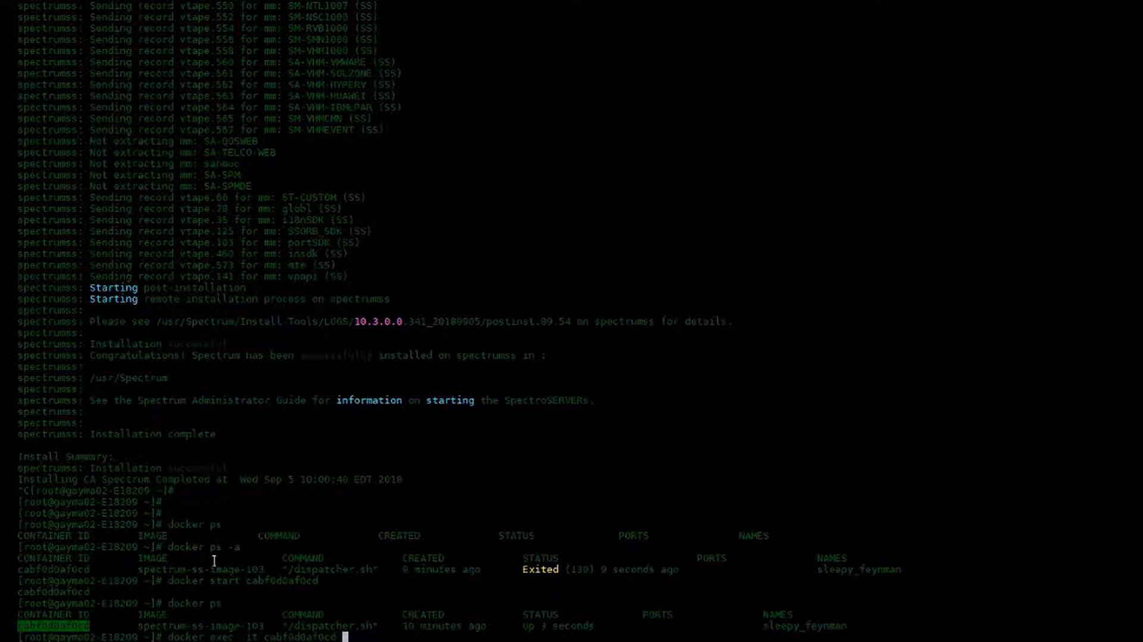
pyautogui.write('/bin/b')
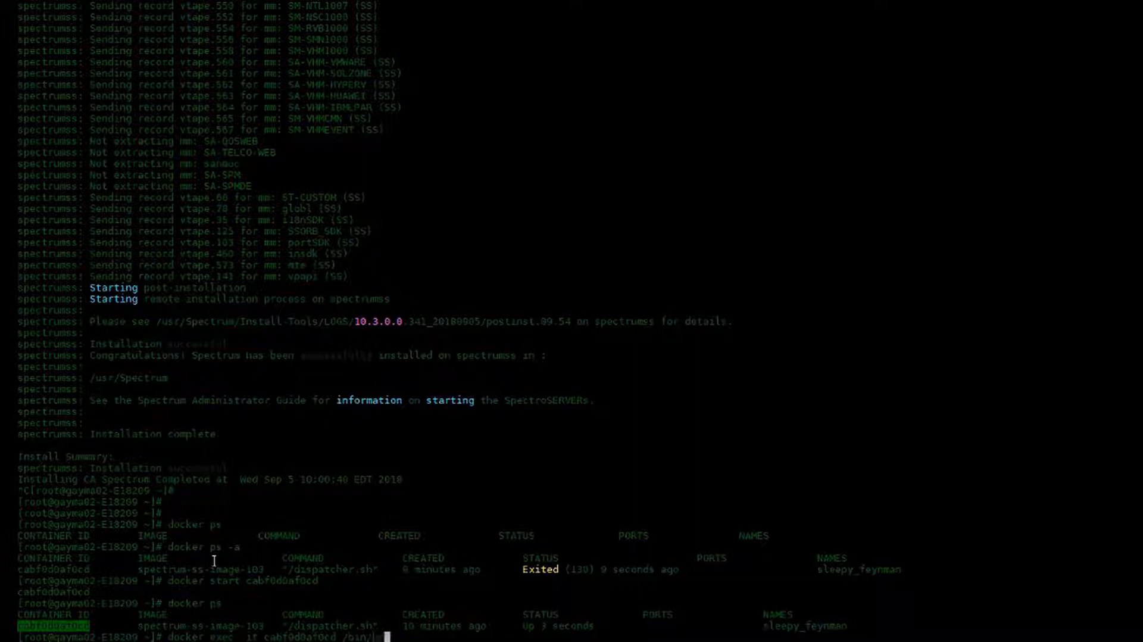
pyautogui.write('bash')
pyautogui.press('Return')
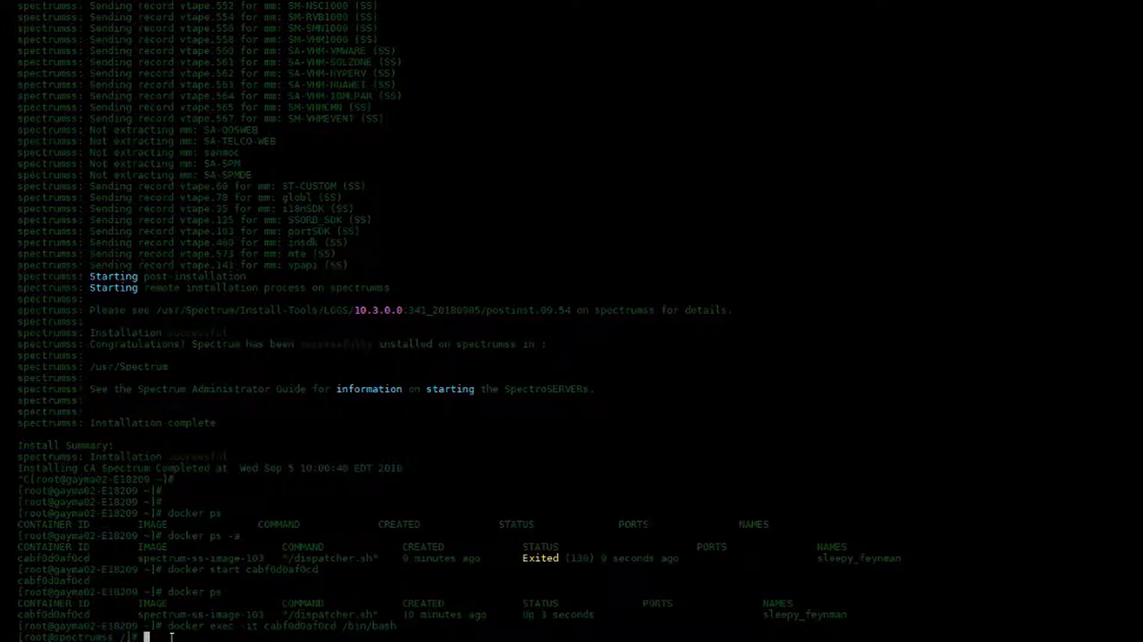
# Edit .hostrc in /usr/Spectrum, start processd from lib/SDPM, and switch to the spectrum user.
pyautogui.write('cd /usr/Spectrum/')
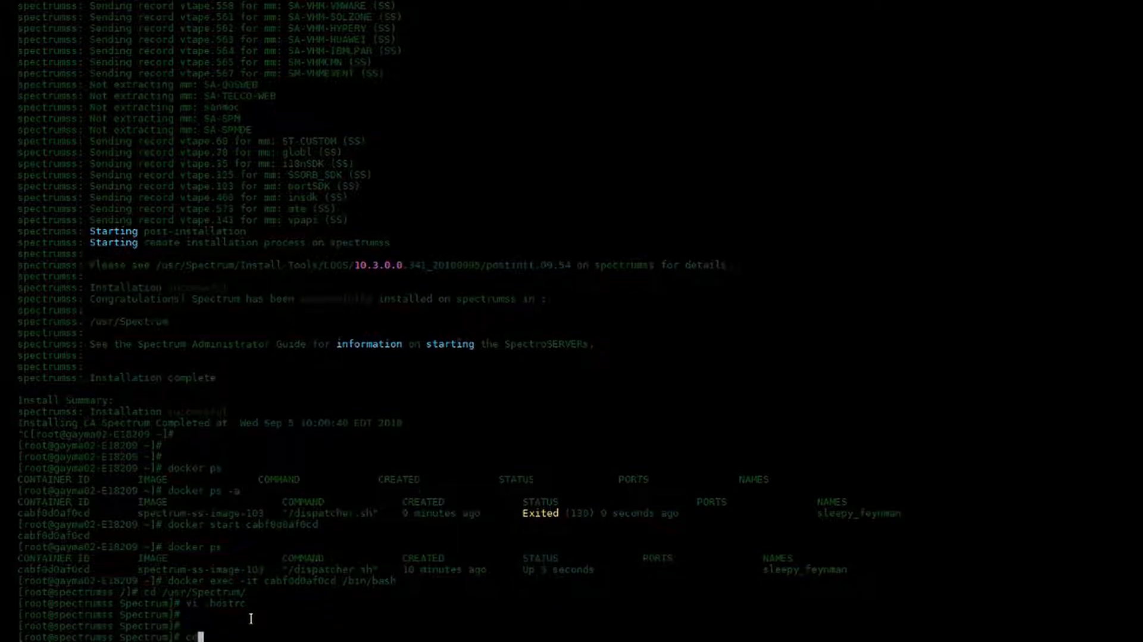
pyautogui.write('cd lib/SDPM')
pyautogui.write('./processd --start')
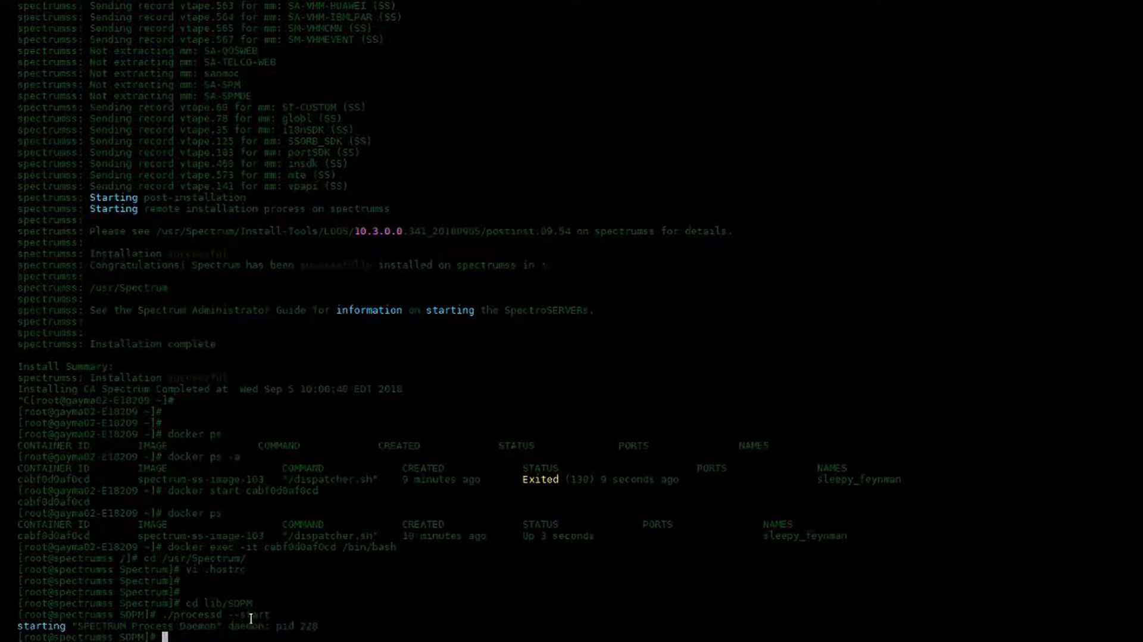
pyautogui.scroll(-3)
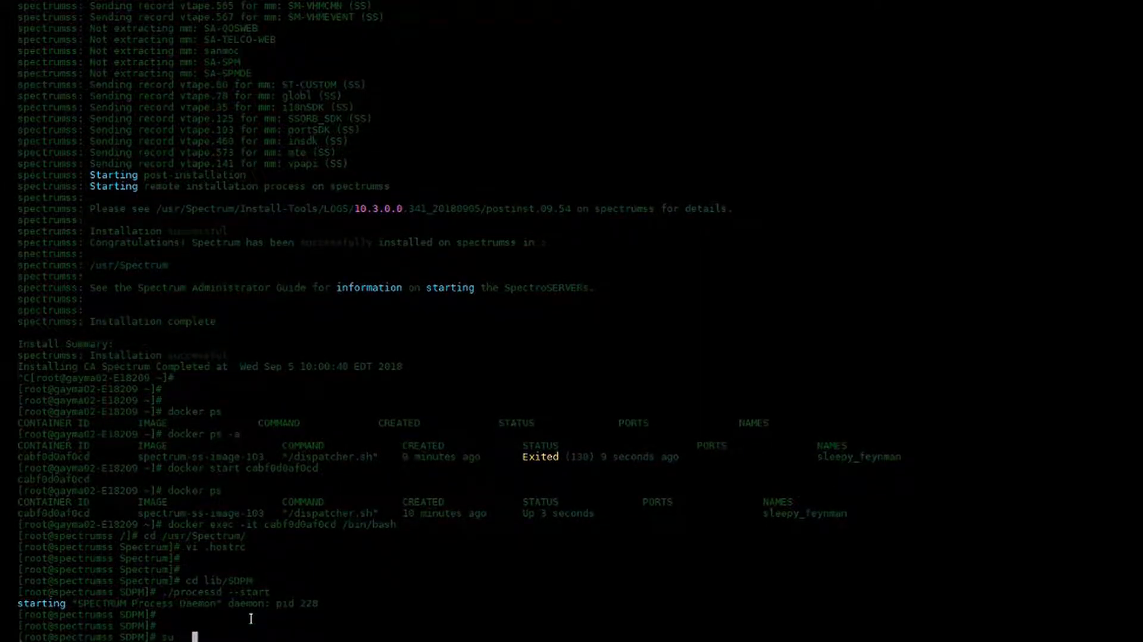
pyautogui.write('su - spectrum')
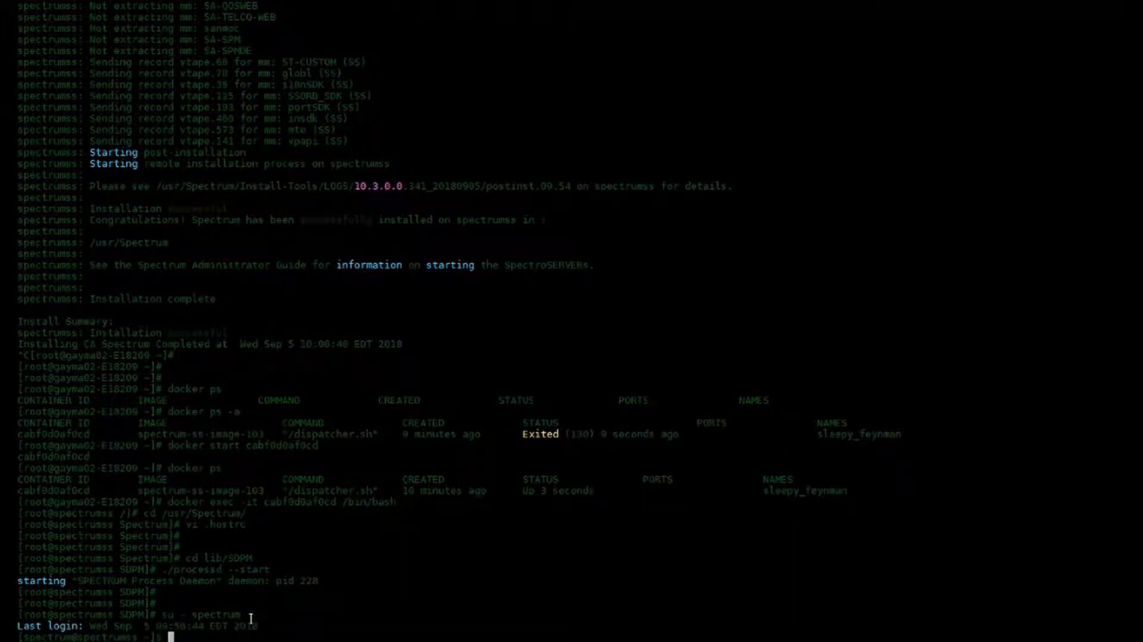
pyautogui.write('cd /usr')
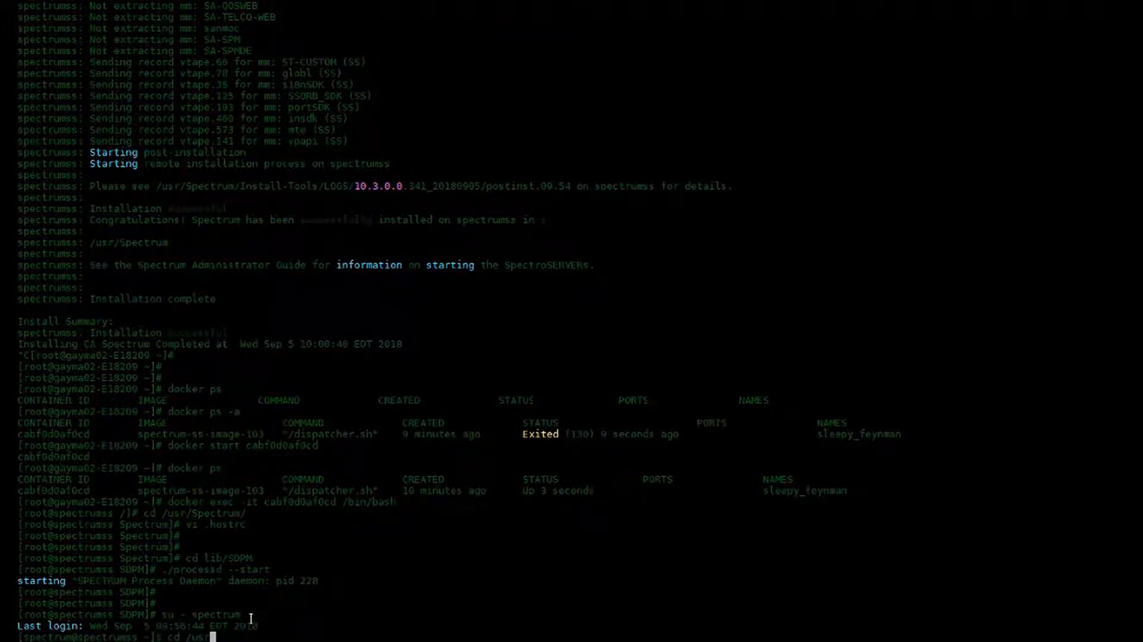